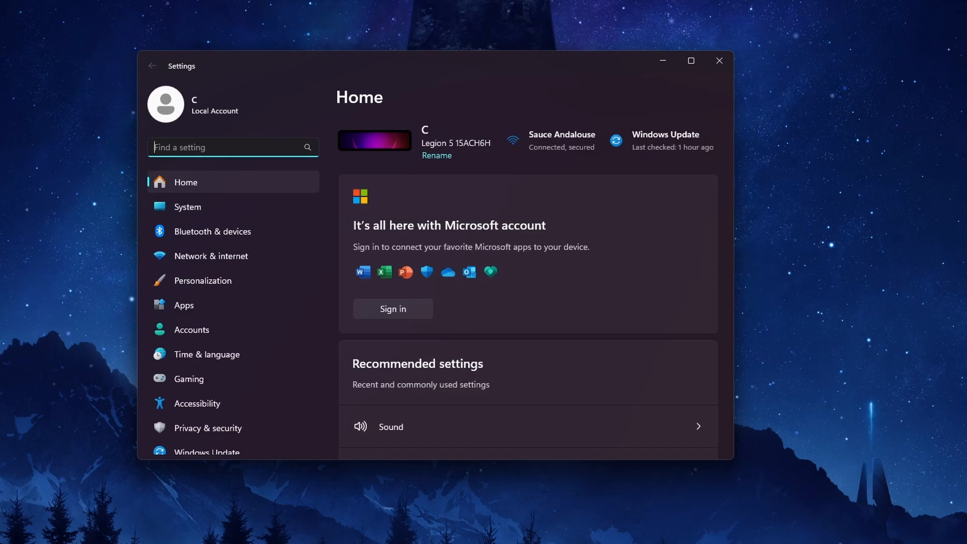
{"action": "mouse_move", "coordinate": [218, 302]}
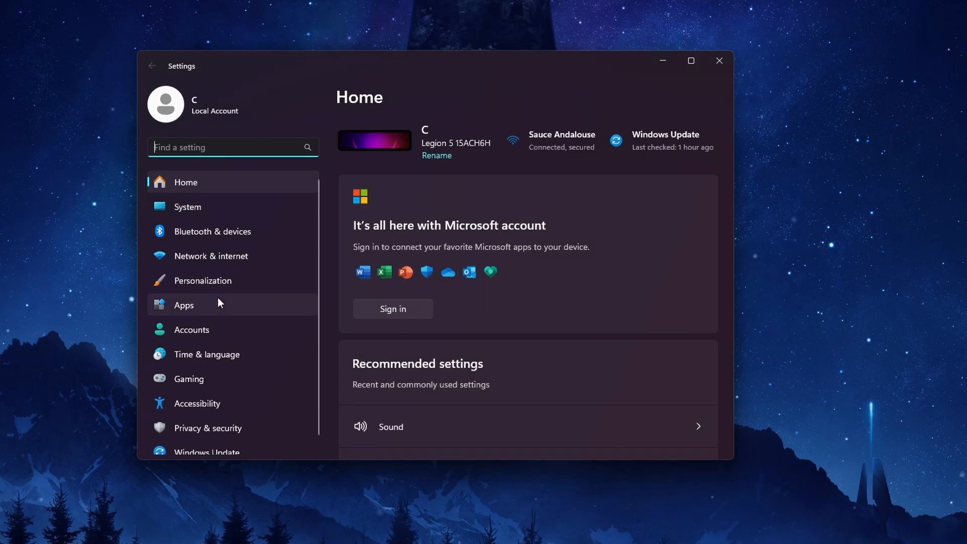
Reach the Update history page under Windows Update.
{"action": "left_click", "coordinate": [210, 452]}
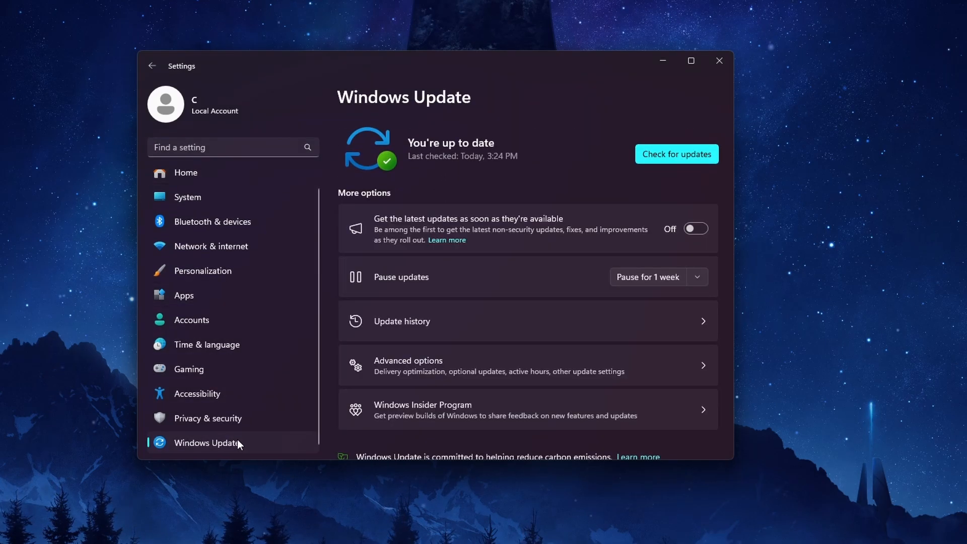
{"action": "left_click", "coordinate": [400, 320]}
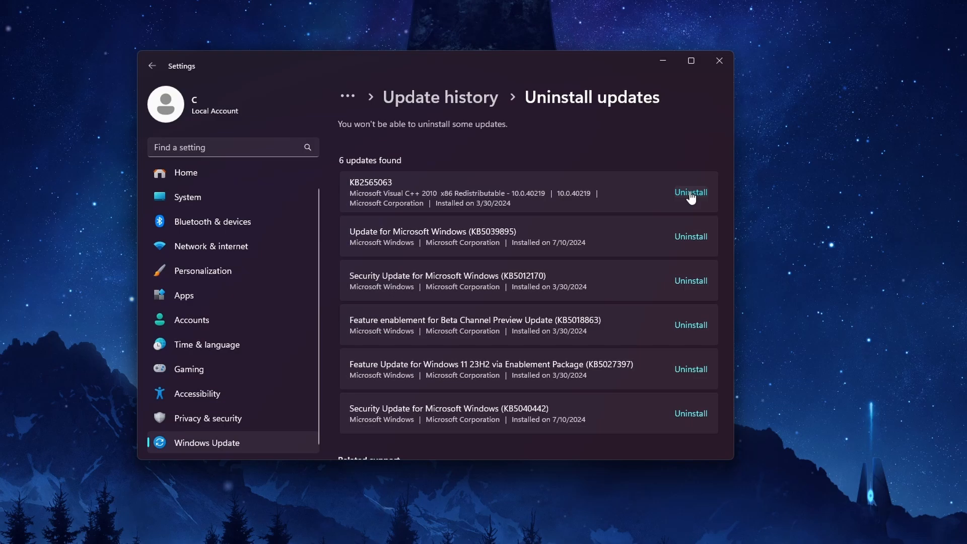
{"action": "mouse_move", "coordinate": [683, 166]}
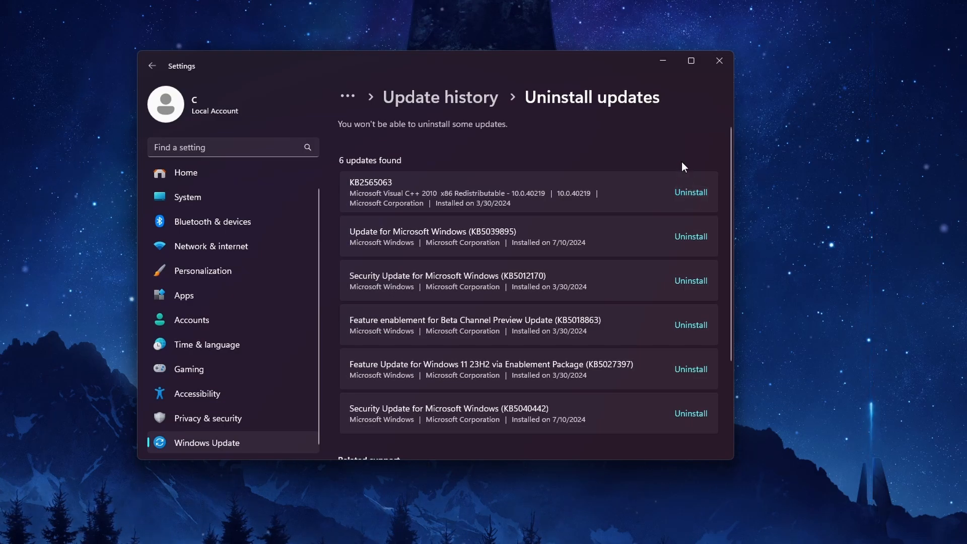
{"action": "mouse_move", "coordinate": [516, 178]}
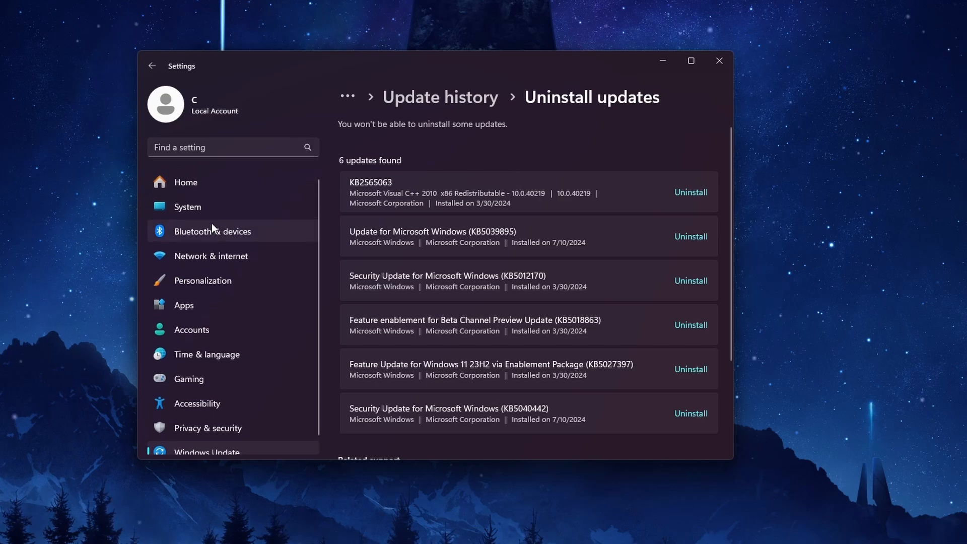
Run the Windows Update troubleshooter from System > Troubleshoot > Other troubleshooters.
{"action": "left_click", "coordinate": [187, 206]}
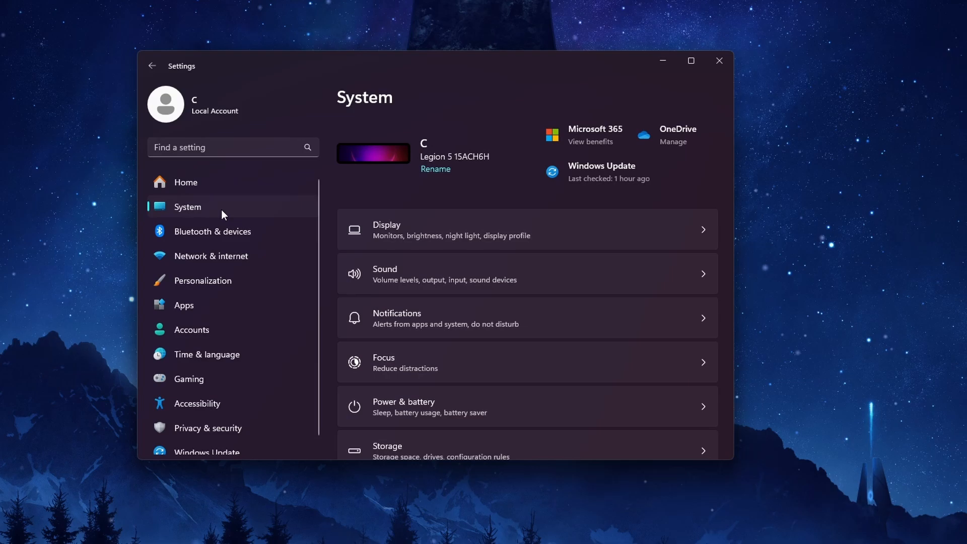
{"action": "scroll", "scroll_direction": "down", "scroll_amount": 3}
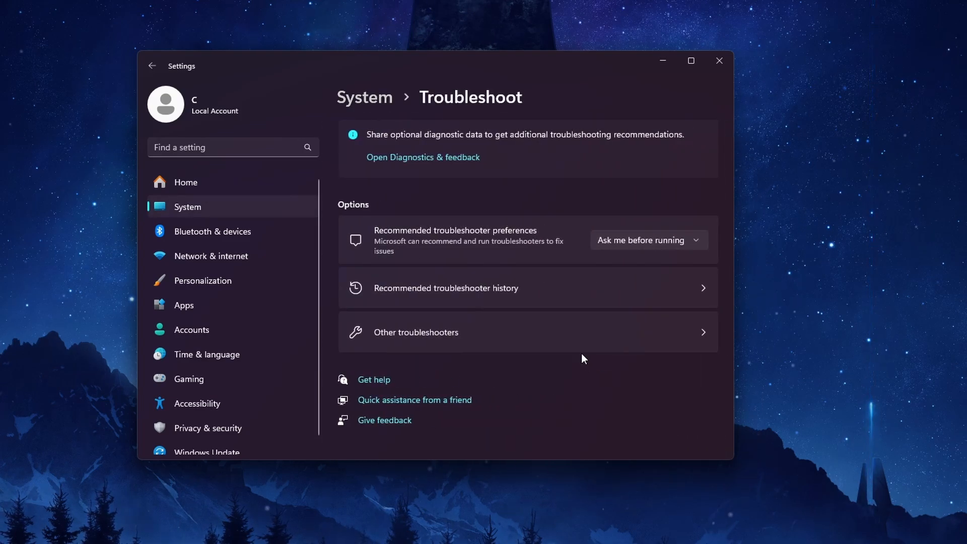
{"action": "left_click", "coordinate": [415, 331]}
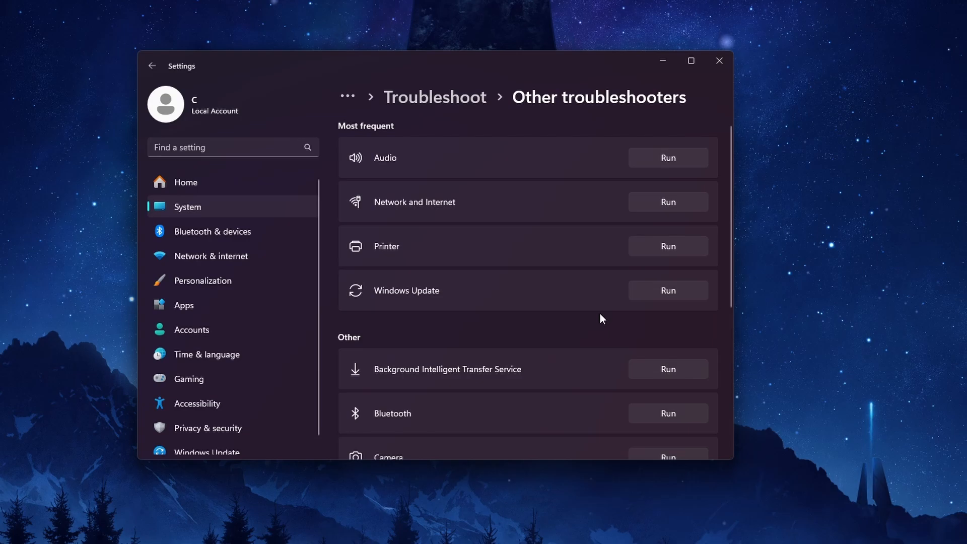
{"action": "left_click", "coordinate": [667, 290]}
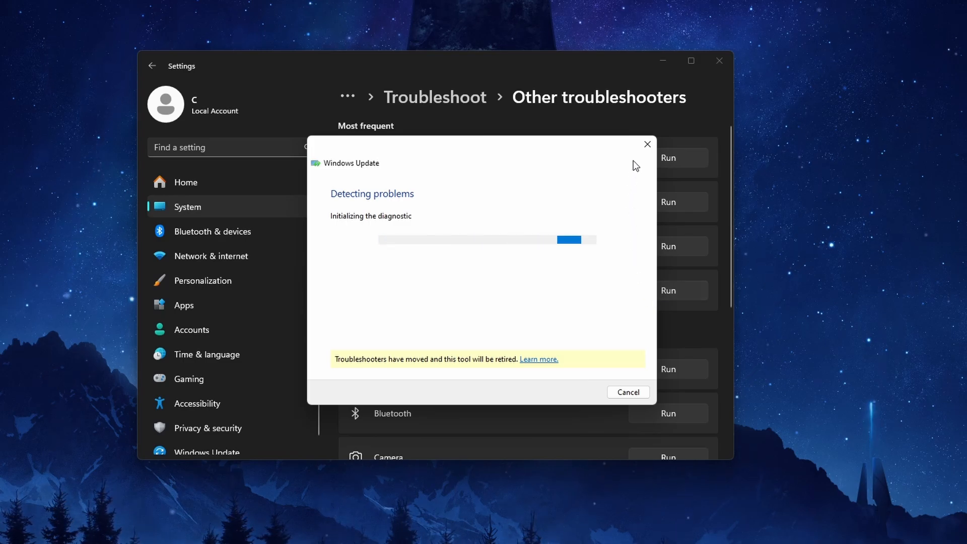
Search 'services', then bring up the action menu for the Windows Update service.
{"action": "type", "text": "services"}
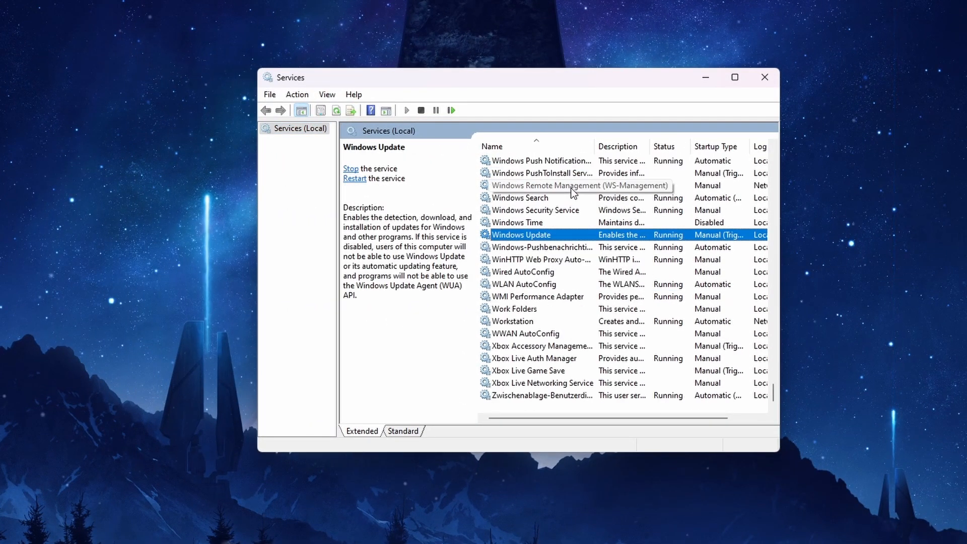
{"action": "mouse_move", "coordinate": [575, 245]}
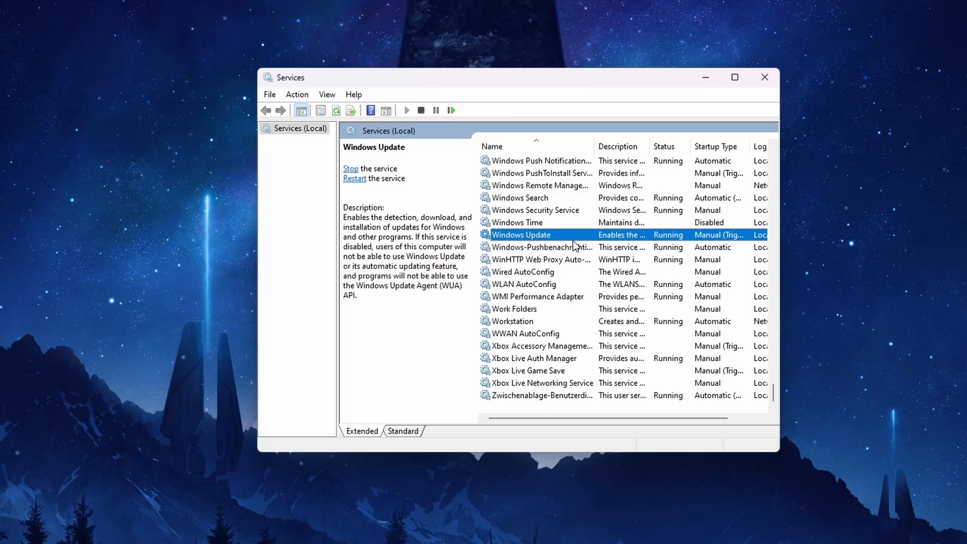
{"action": "right_click", "coordinate": [521, 234]}
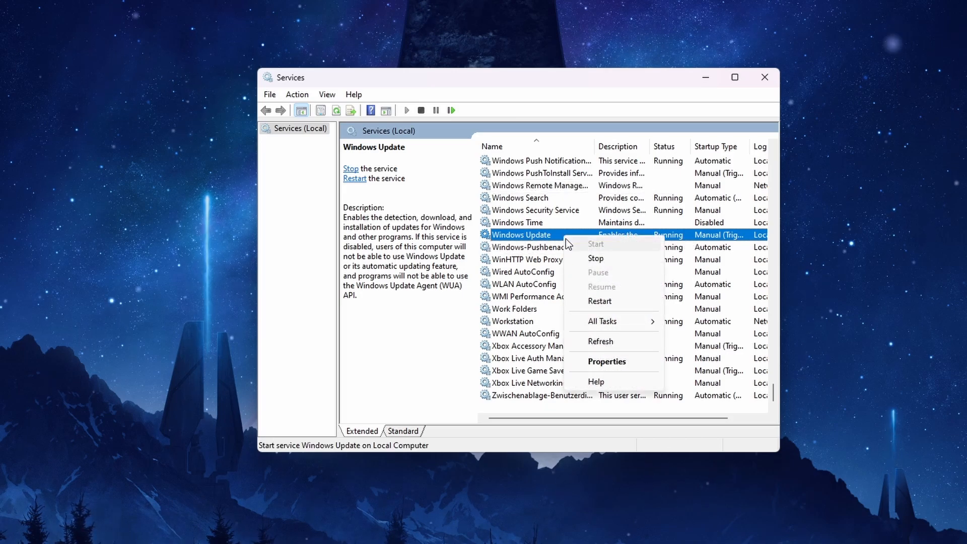
Stop and then start the Windows Update service from its Properties dialog.
{"action": "left_click", "coordinate": [605, 360]}
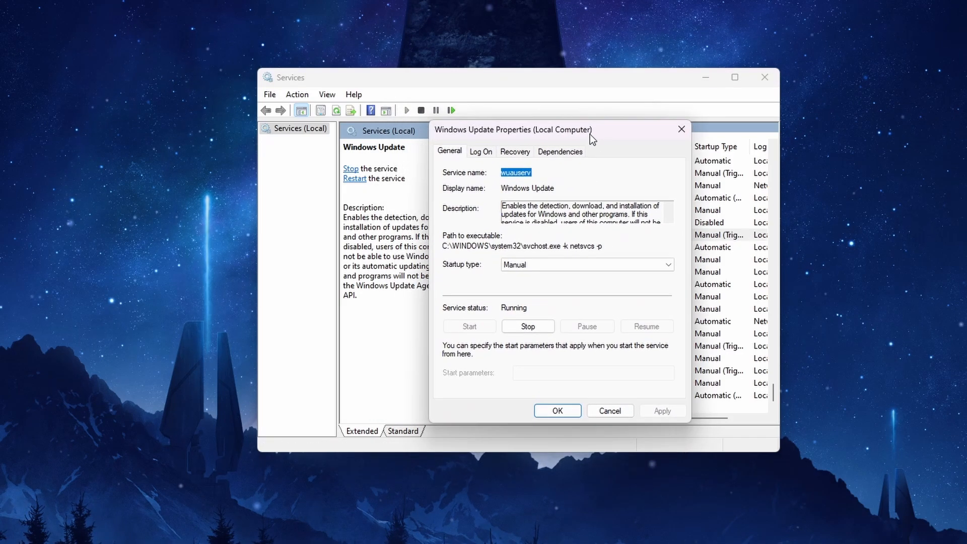
{"action": "left_click_drag", "start_coordinate": [512, 130], "coordinate": [556, 139]}
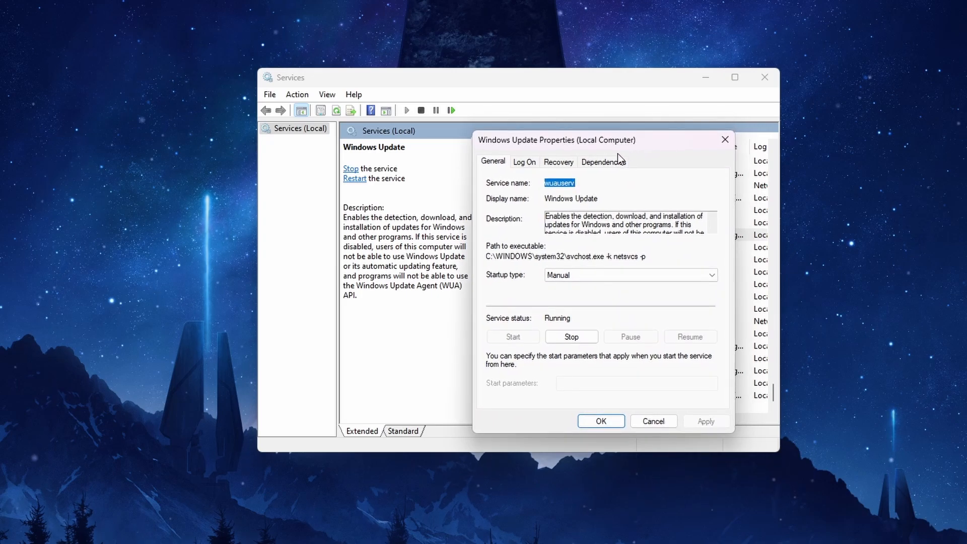
{"action": "mouse_move", "coordinate": [537, 327]}
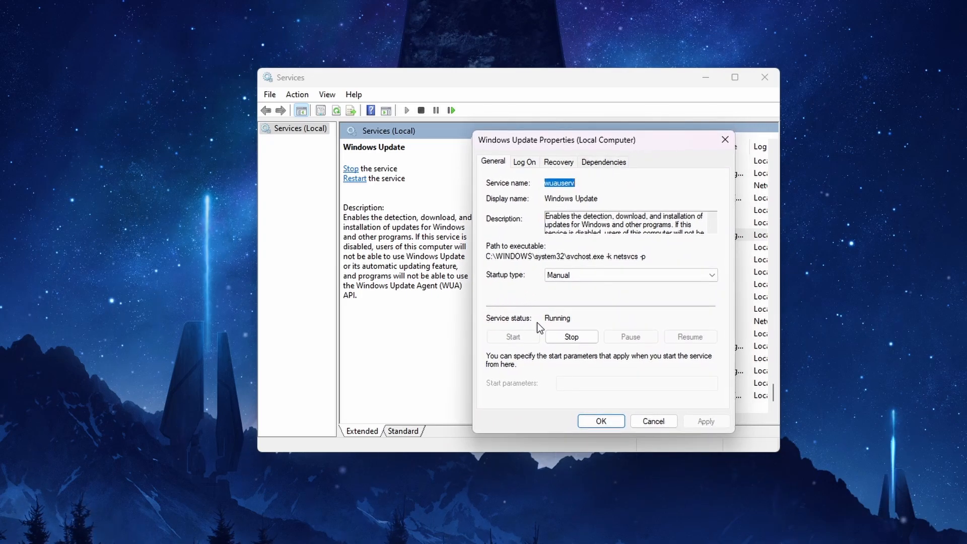
{"action": "left_click", "coordinate": [570, 336]}
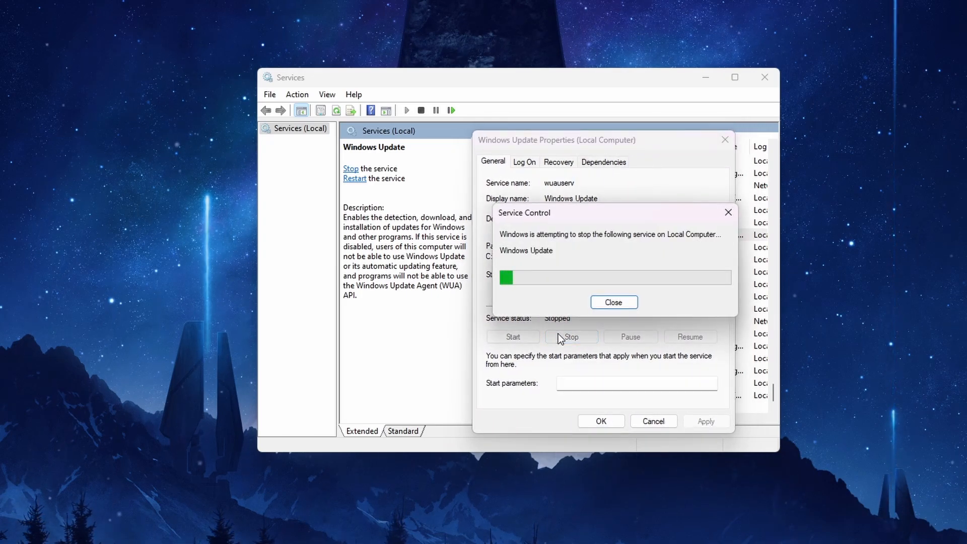
{"action": "left_click", "coordinate": [613, 302]}
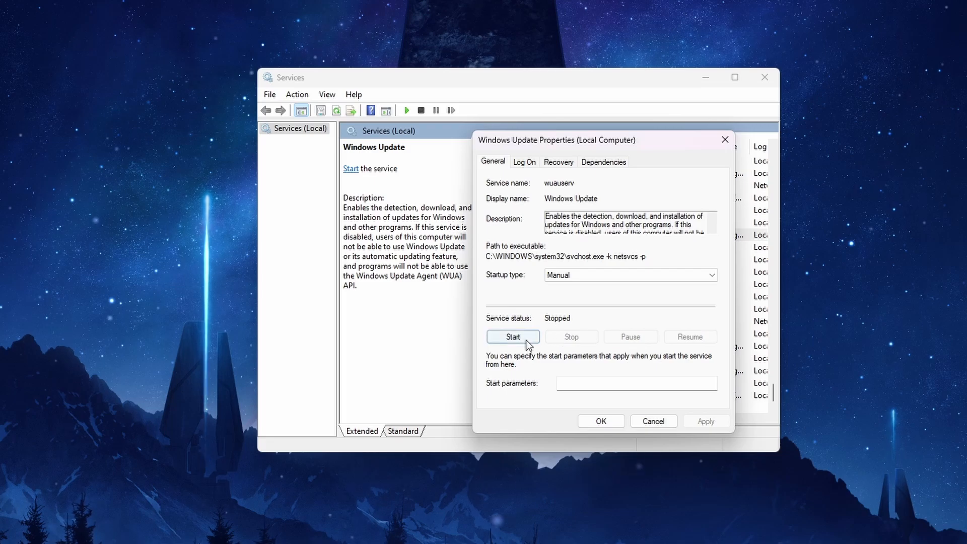
{"action": "left_click", "coordinate": [512, 336]}
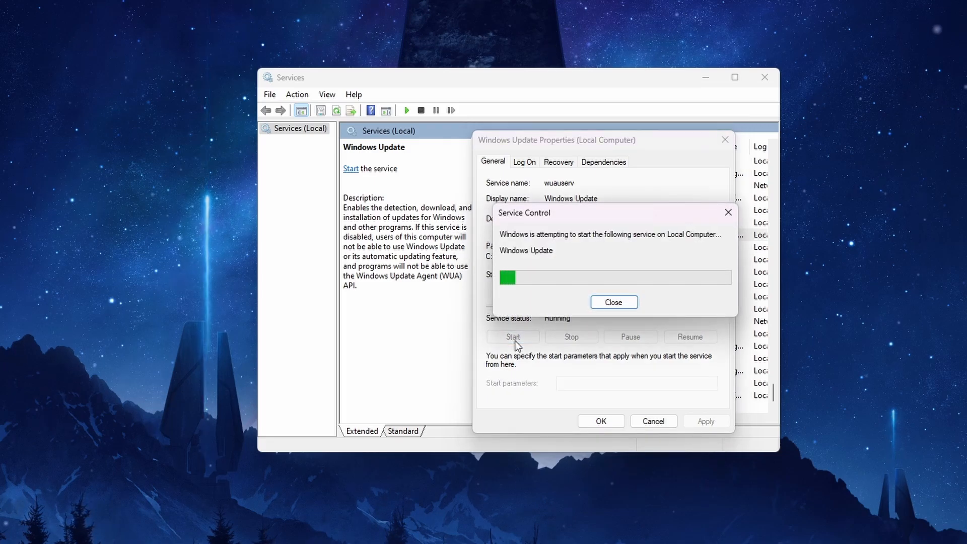
{"action": "left_click", "coordinate": [613, 303]}
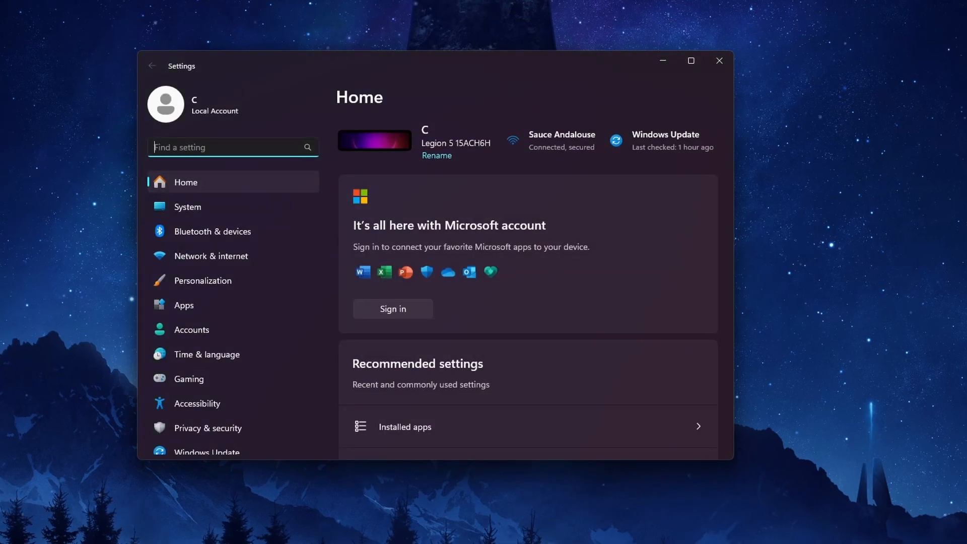
Return to the Windows Update page and check for updates again.
{"action": "left_click", "coordinate": [207, 442]}
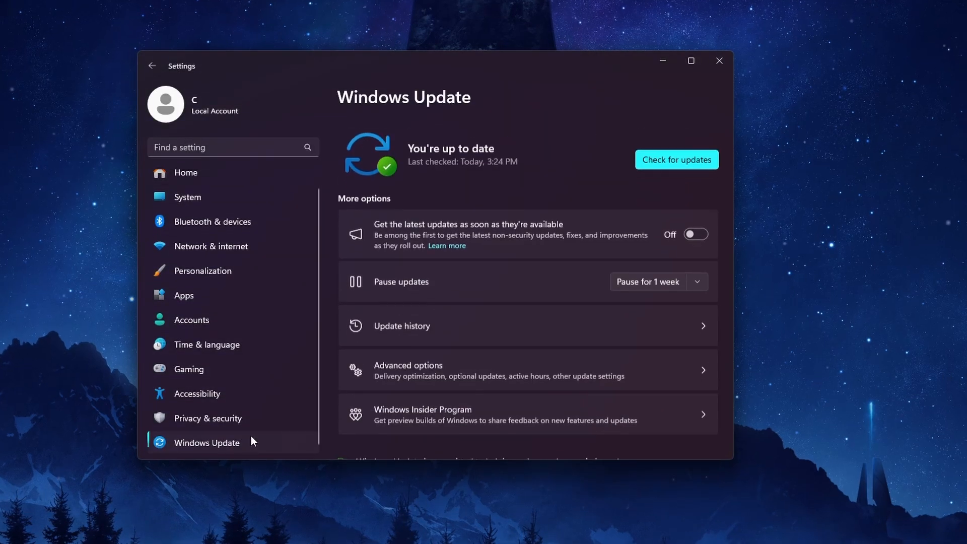
{"action": "left_click", "coordinate": [676, 159]}
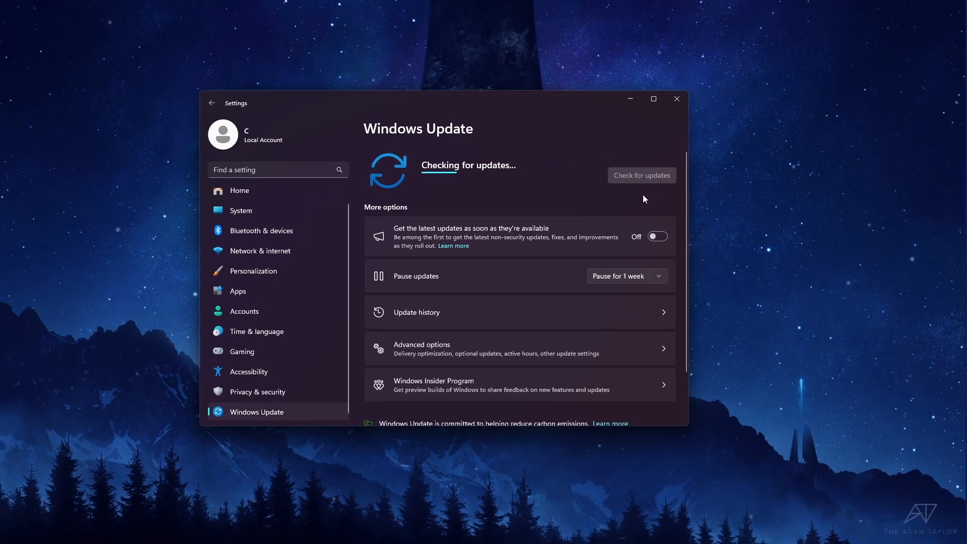
{"action": "mouse_move", "coordinate": [677, 99]}
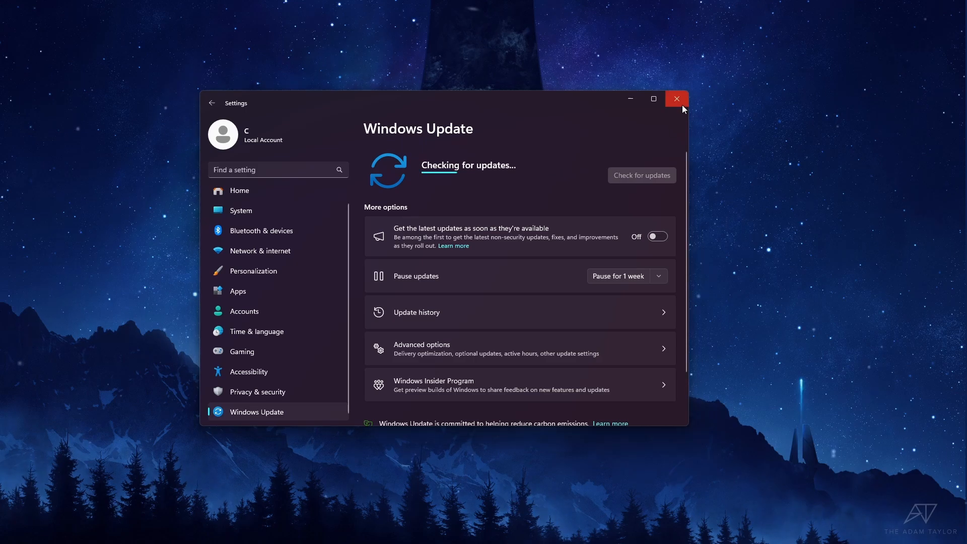